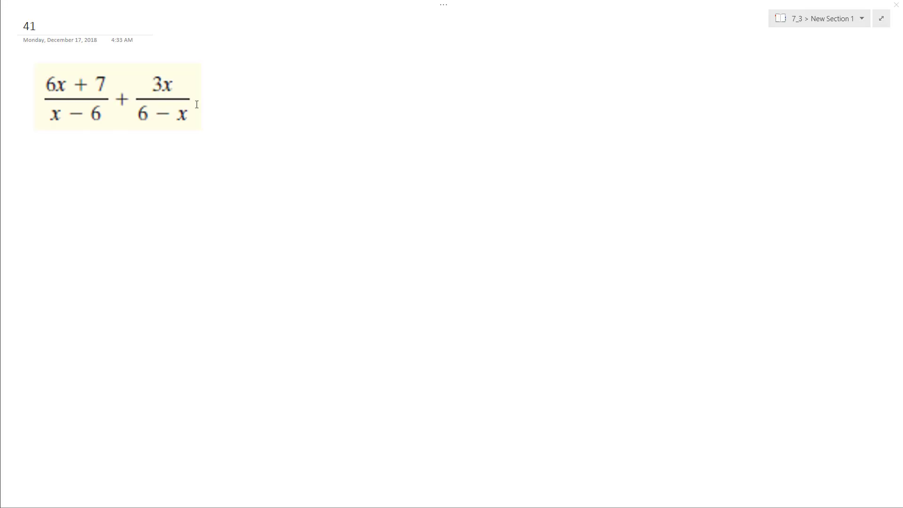
Circle the 6 − x denominator of the second fraction in pen ink.
{"action": "left_click", "coordinate": [114, 104]}
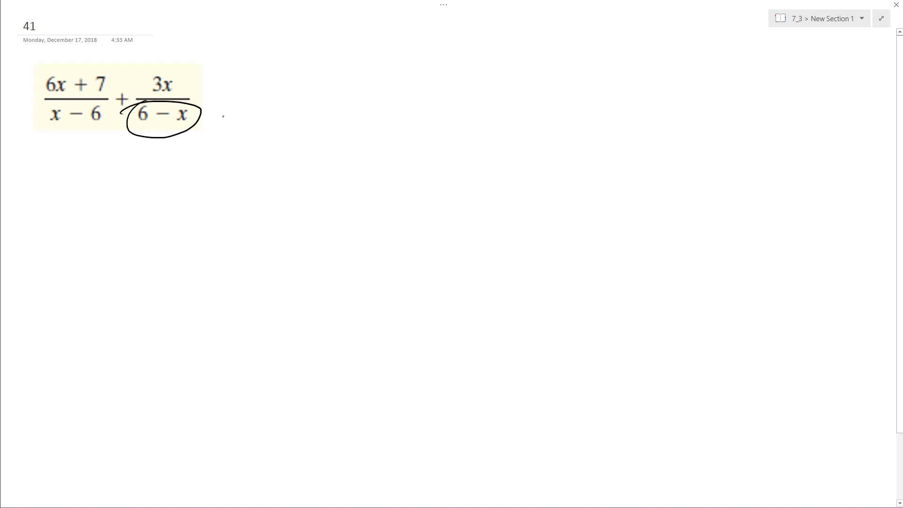
Write 3x over −(x − 6) beside the problem, then move the negative to make −3x over (x − 6).
{"action": "left_click_drag", "start_coordinate": [220, 117], "coordinate": [266, 121]}
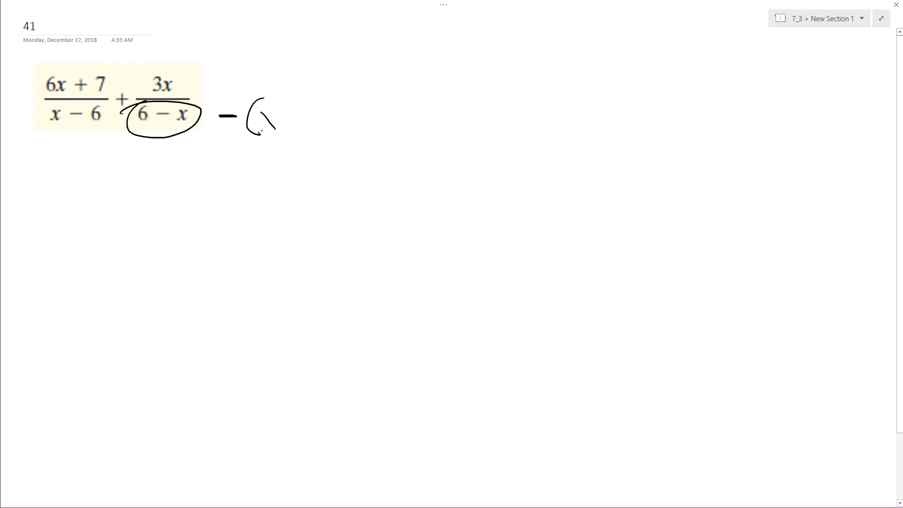
{"action": "left_click_drag", "start_coordinate": [253, 103], "coordinate": [323, 121]}
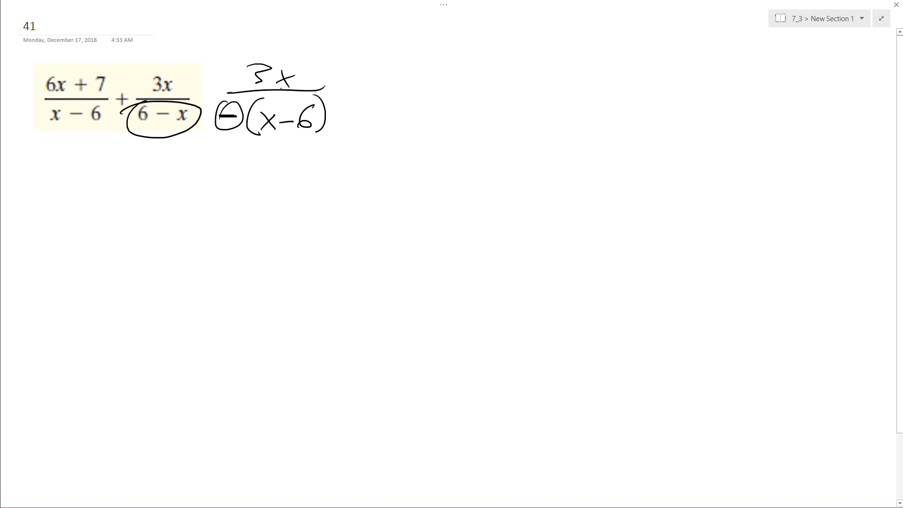
{"action": "left_click_drag", "start_coordinate": [216, 74], "coordinate": [236, 73]}
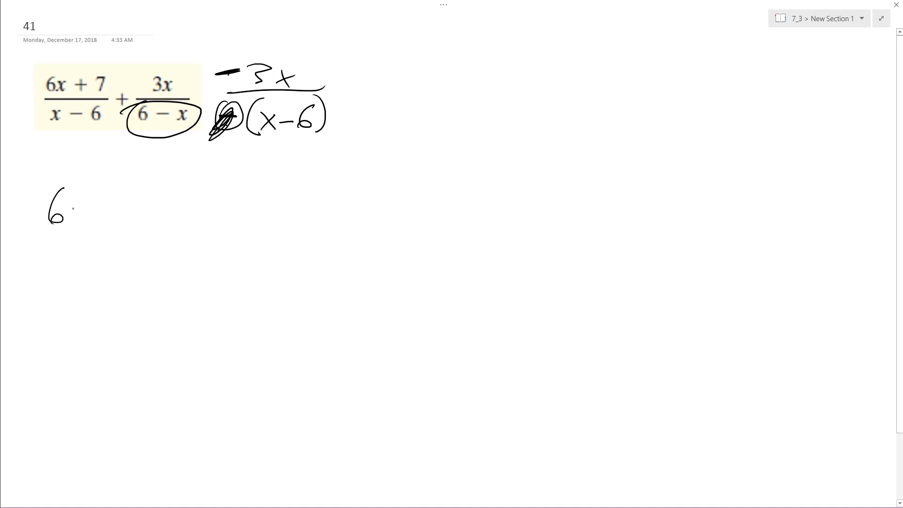
Handwrite (6x + 7)/(x − 6) + (−3x)/(x − 6) below the original problem.
{"action": "left_click_drag", "start_coordinate": [63, 207], "coordinate": [139, 207]}
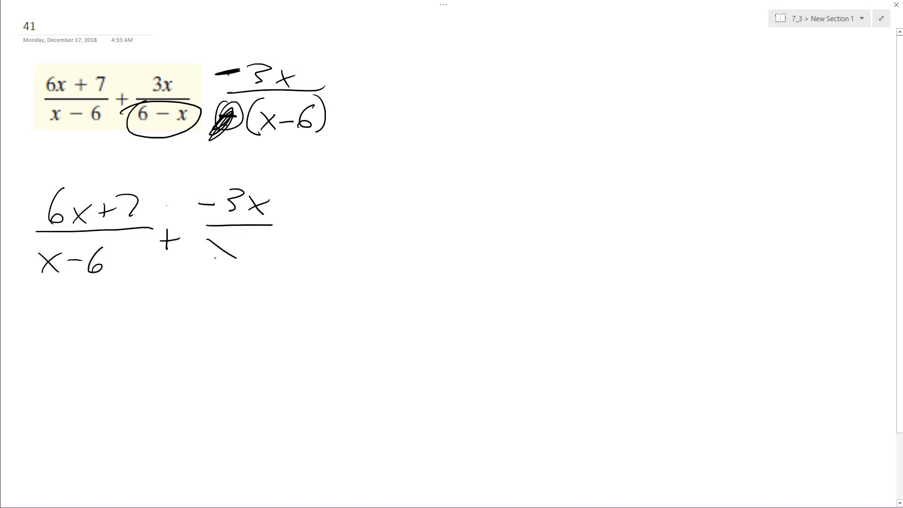
{"action": "left_click_drag", "start_coordinate": [213, 248], "coordinate": [271, 248]}
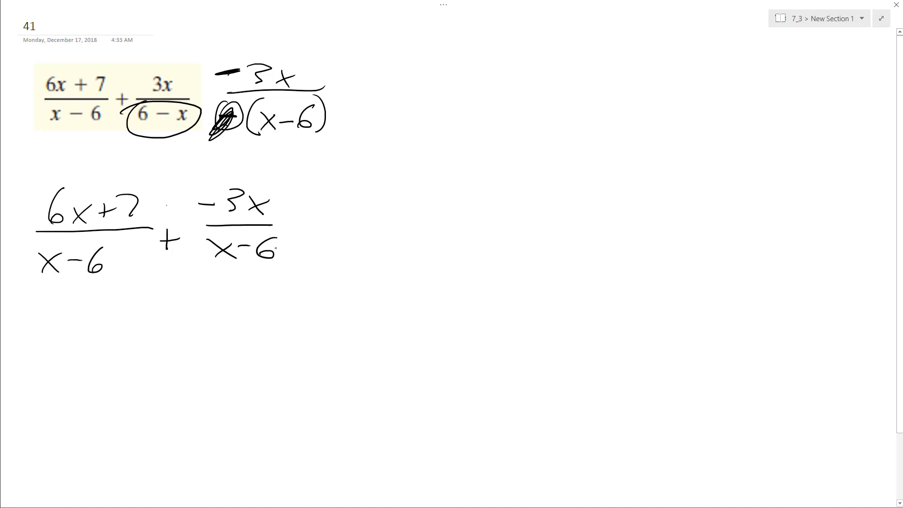